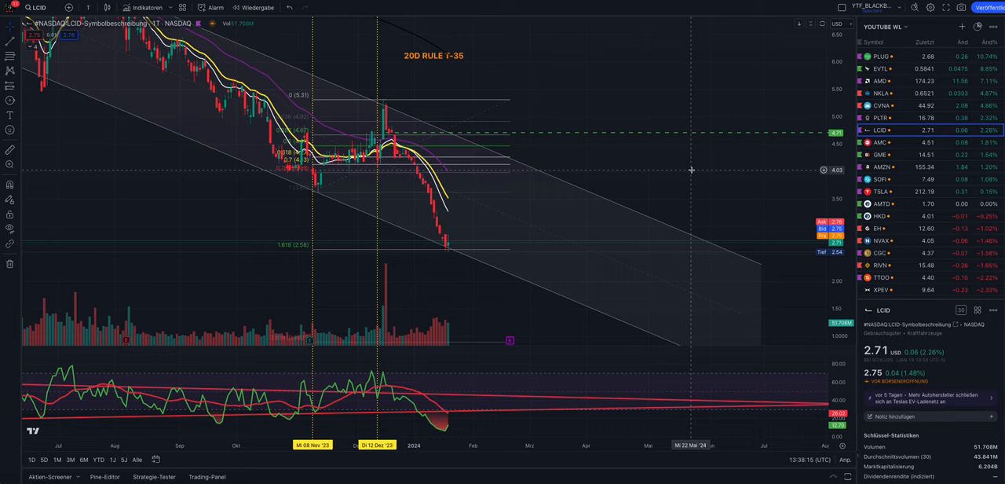
{"action": "mouse_move", "coordinate": [695, 110]}
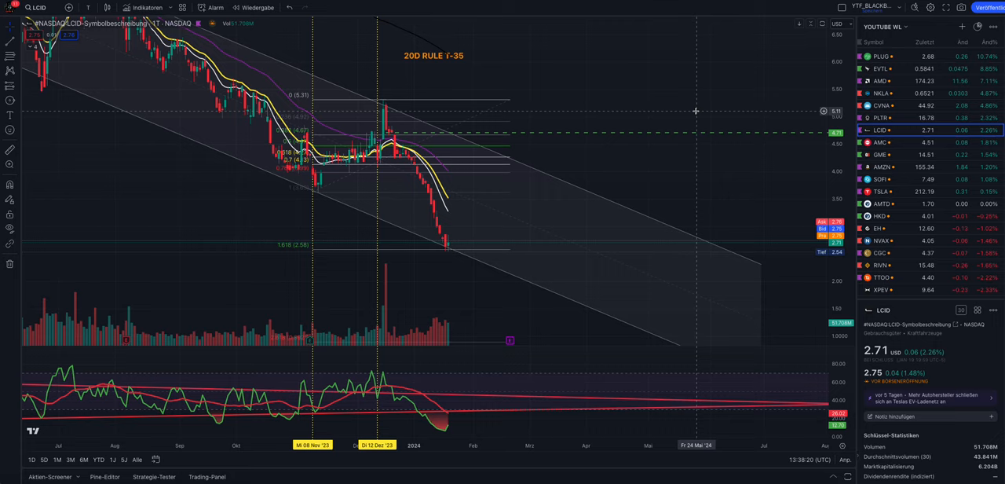
{"action": "mouse_move", "coordinate": [664, 100]}
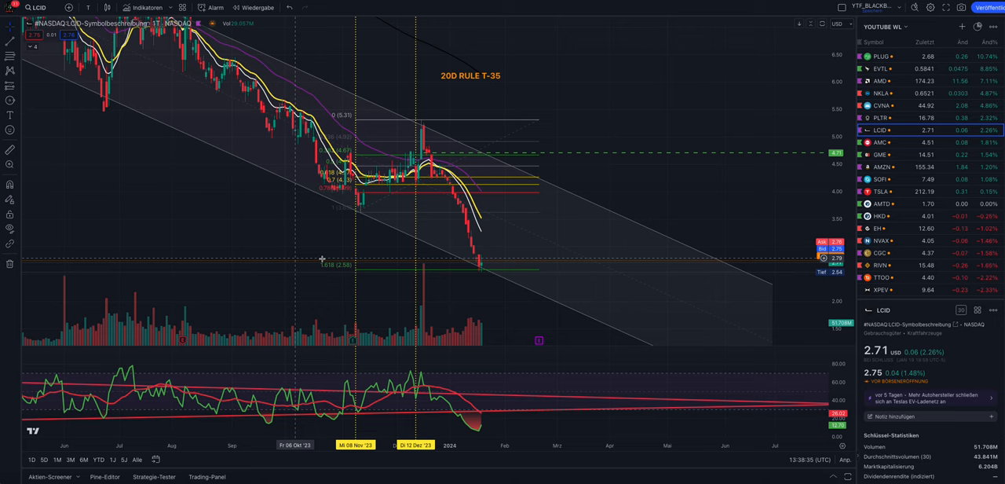
{"action": "mouse_move", "coordinate": [348, 216]}
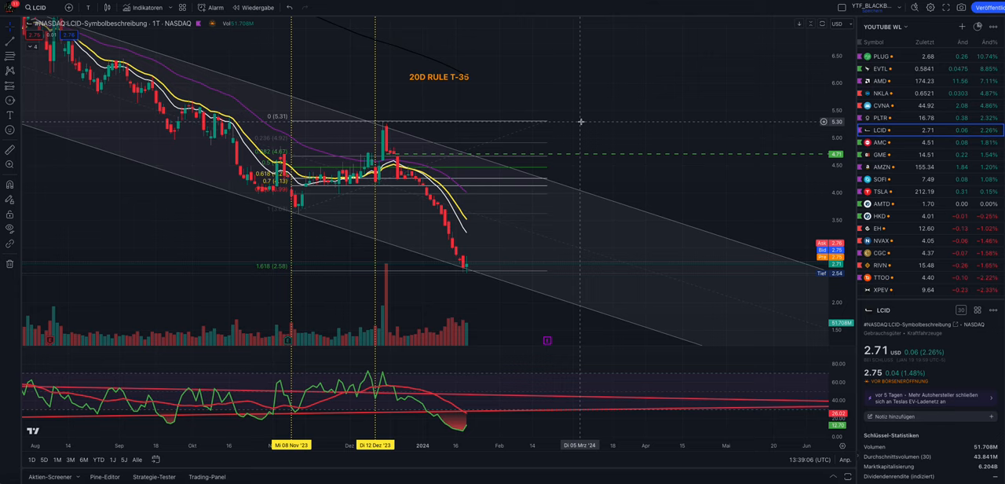
{"action": "mouse_move", "coordinate": [368, 115]}
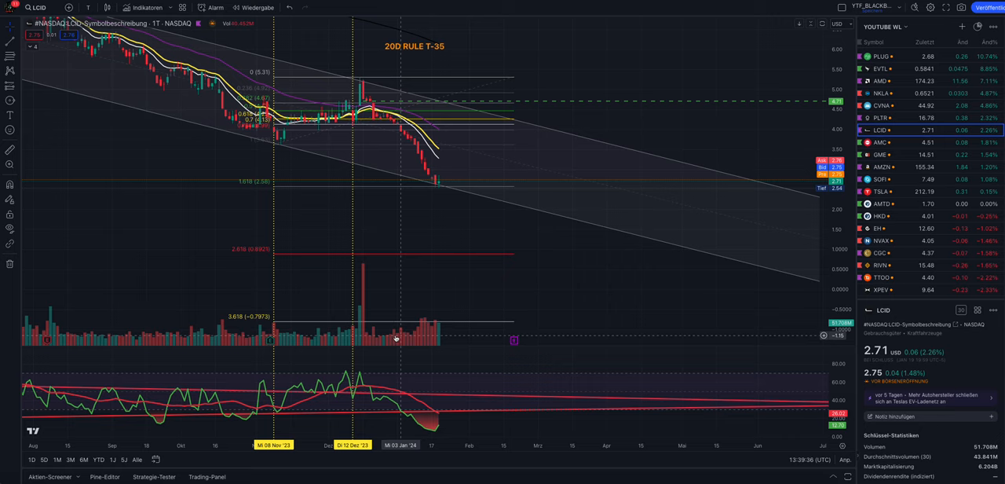
{"action": "mouse_move", "coordinate": [363, 290]}
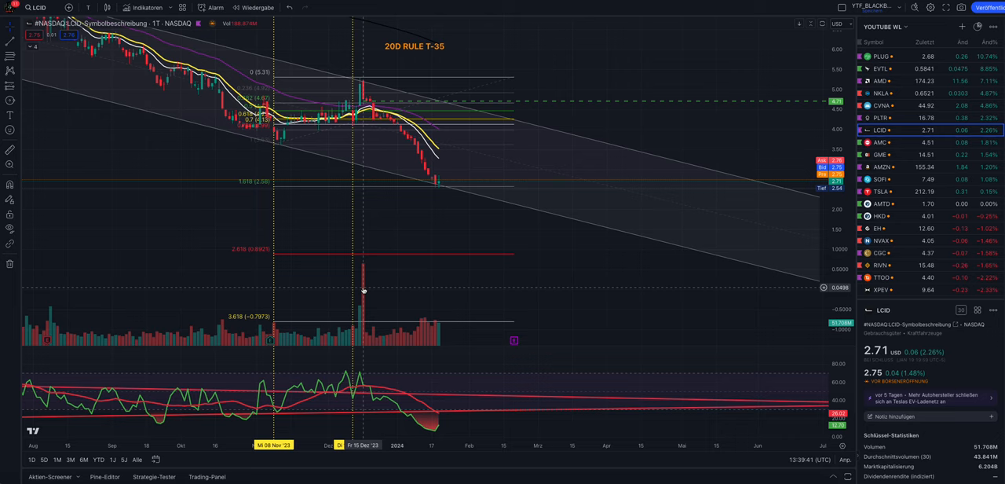
{"action": "mouse_move", "coordinate": [364, 285]}
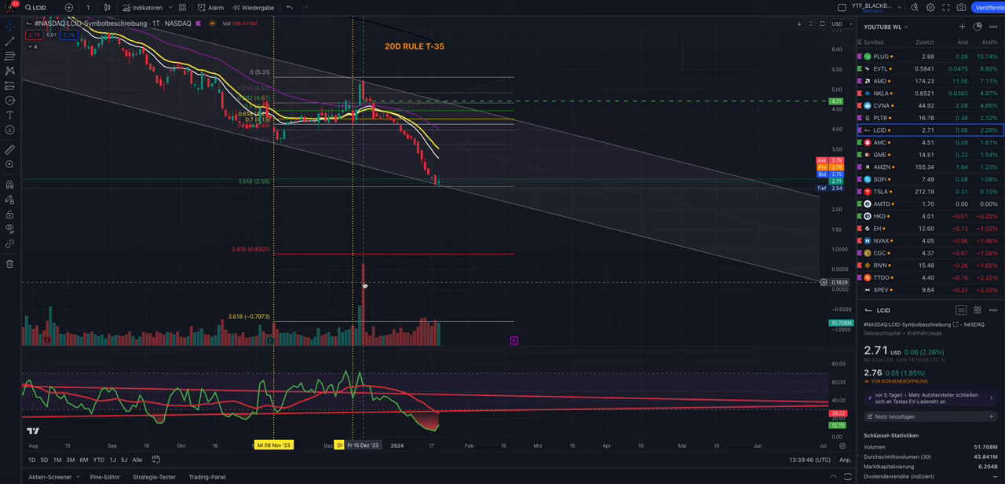
{"action": "mouse_move", "coordinate": [364, 289]}
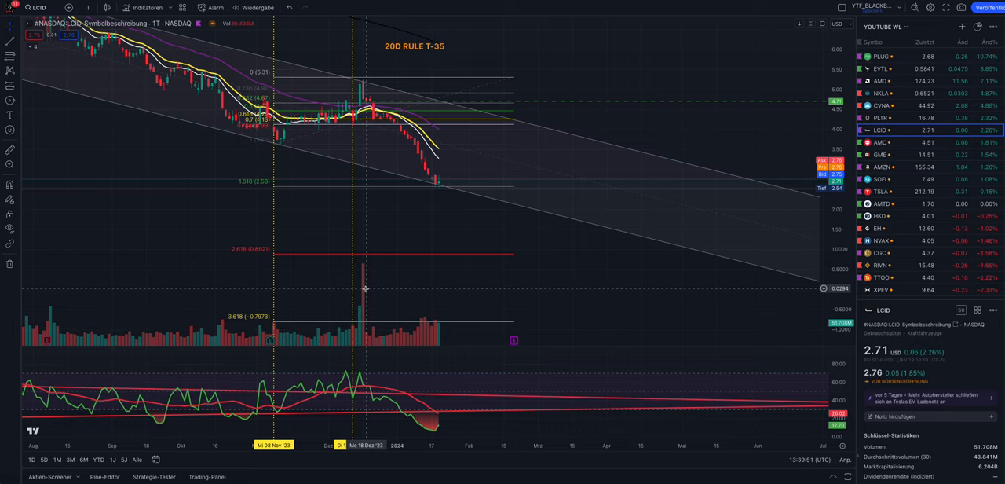
{"action": "mouse_move", "coordinate": [363, 287]}
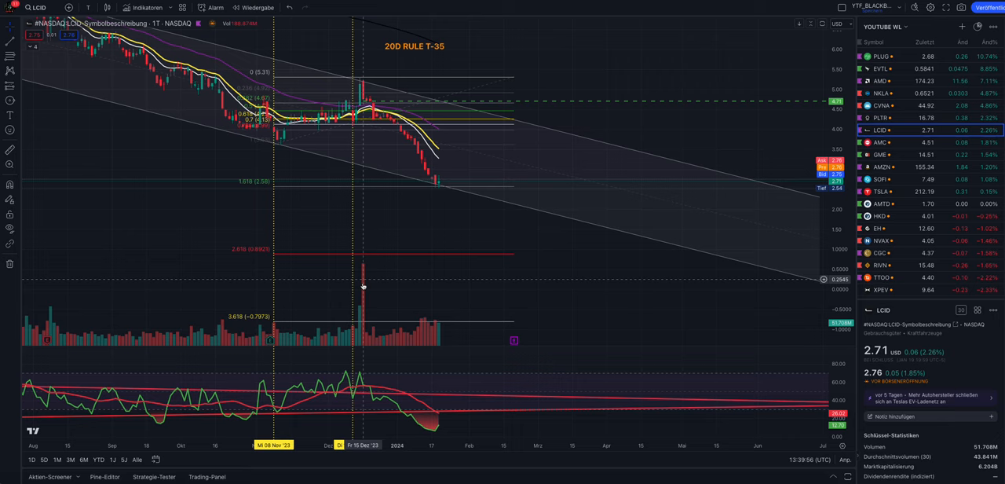
{"action": "mouse_move", "coordinate": [294, 237]}
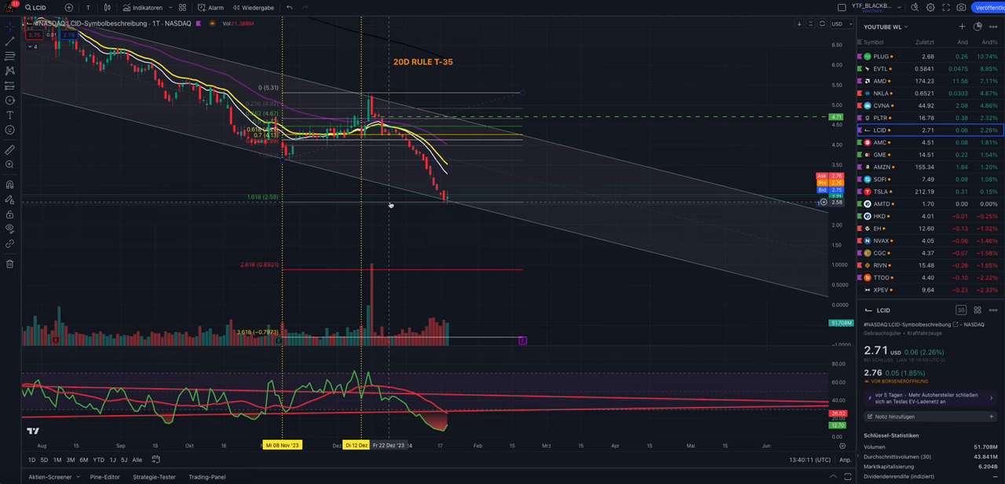
{"action": "mouse_move", "coordinate": [471, 149]}
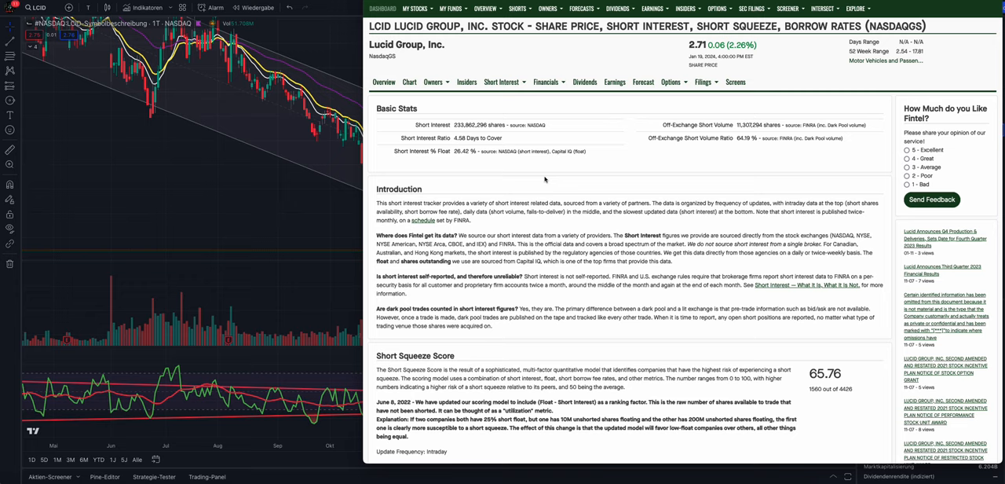
{"action": "mouse_move", "coordinate": [385, 153]}
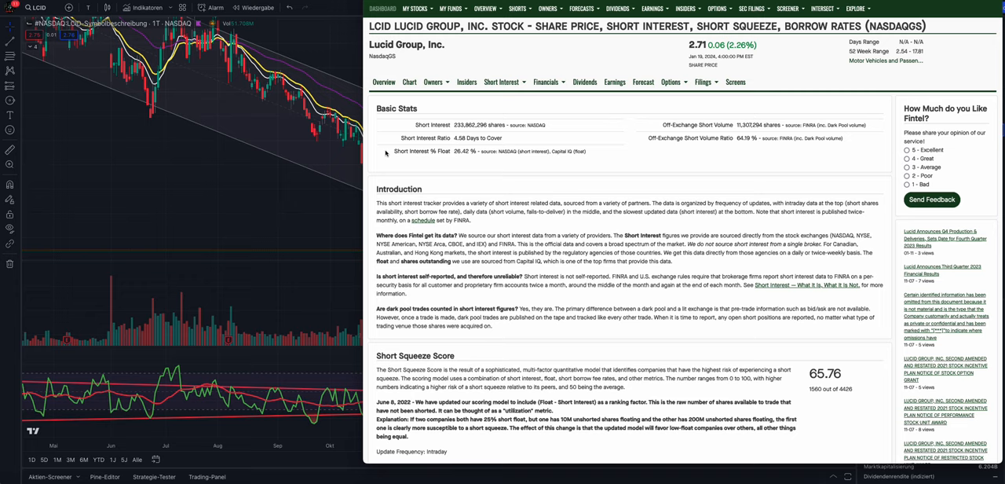
{"action": "mouse_move", "coordinate": [447, 152]}
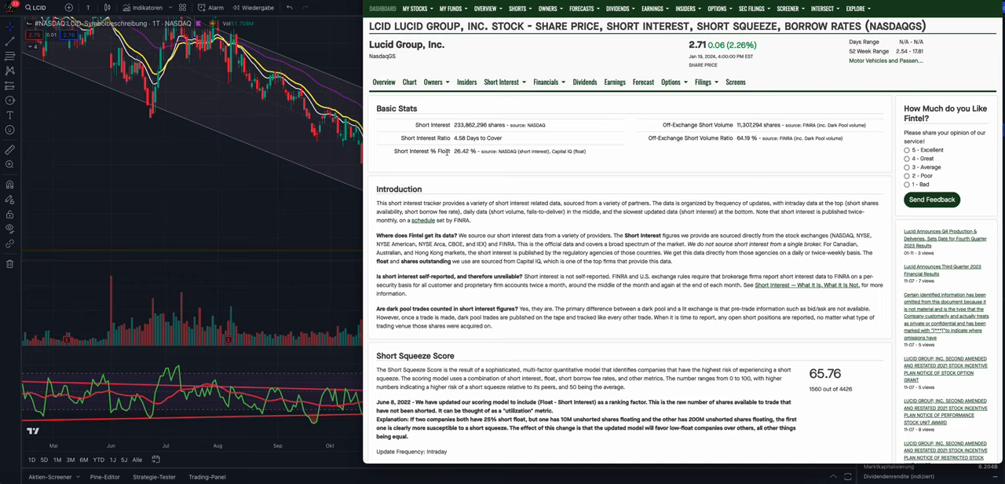
{"action": "mouse_move", "coordinate": [559, 146]}
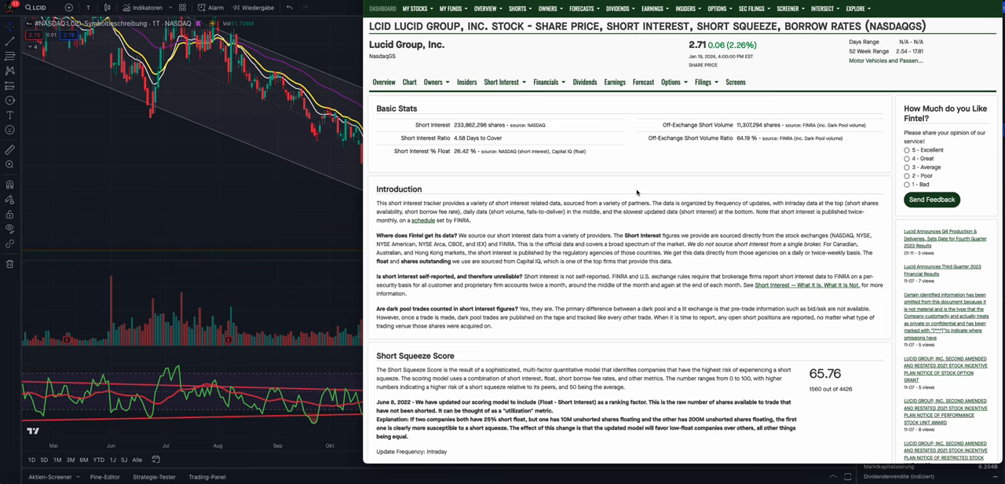
Scroll Fintel's Lucid page down to the short shares availability table
{"action": "scroll", "scroll_direction": "down", "scroll_amount": 3}
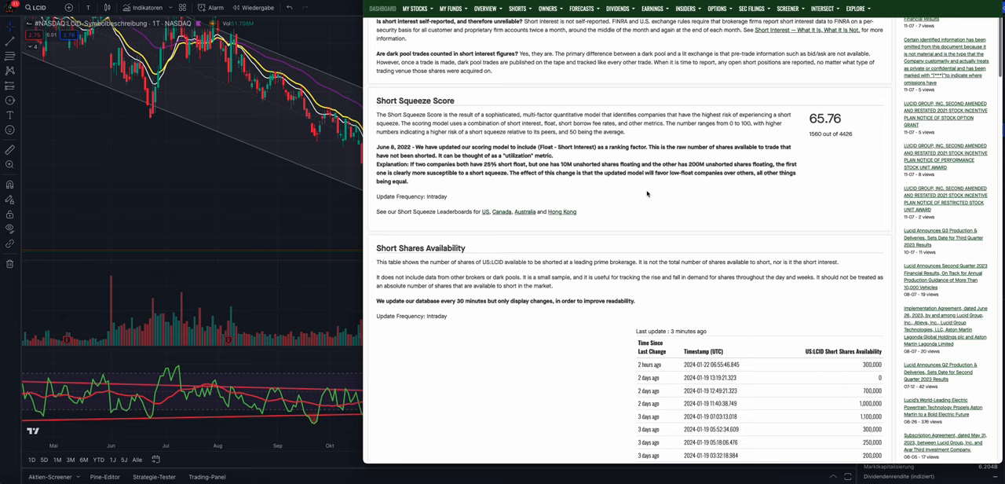
Scroll past the squeeze score to the FINRA daily short volume table
{"action": "scroll", "scroll_direction": "down", "scroll_amount": 3}
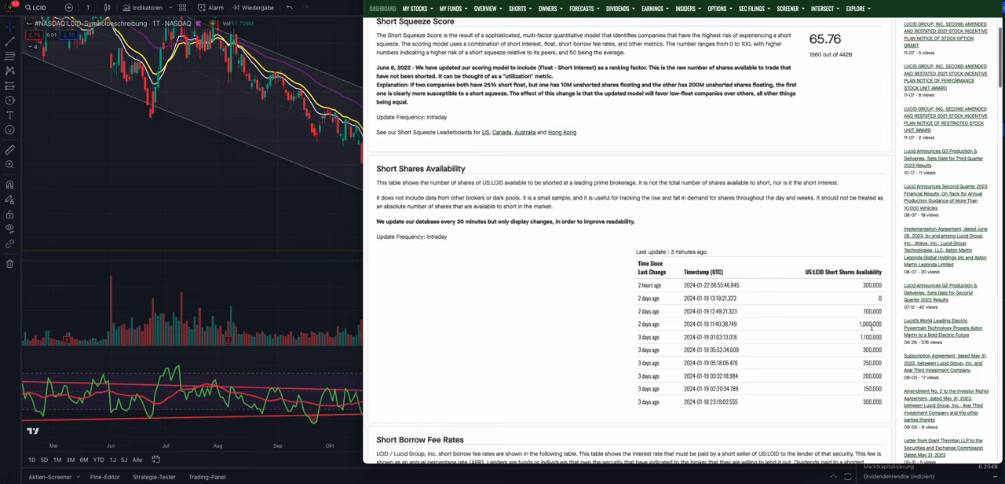
{"action": "mouse_move", "coordinate": [886, 301]}
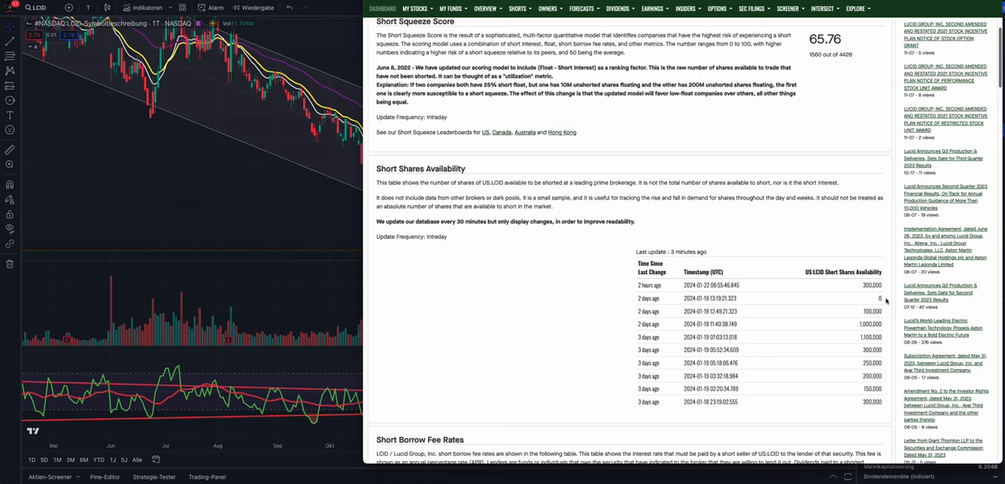
{"action": "scroll", "scroll_direction": "down", "scroll_amount": 3}
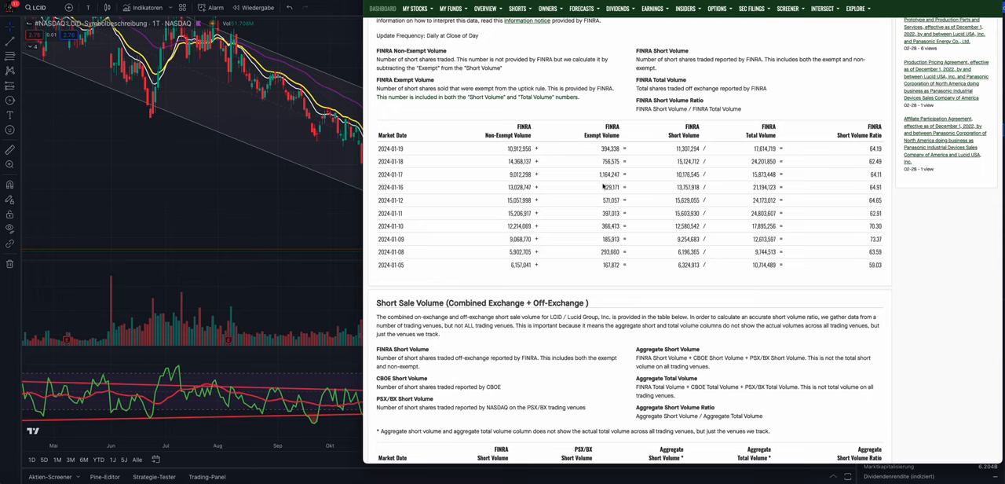
{"action": "mouse_move", "coordinate": [873, 254]}
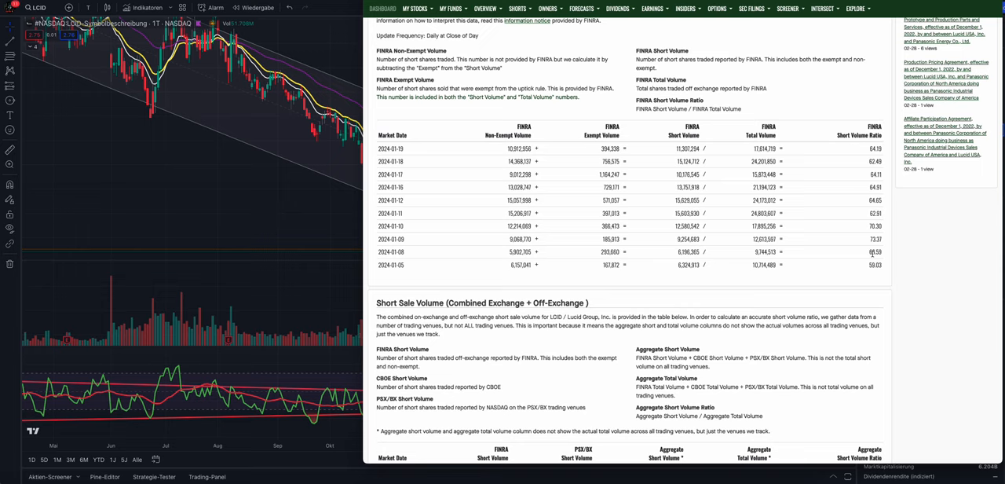
Scroll further to the aggregate short sale volume and Fails-To-Deliver tables
{"action": "scroll", "scroll_direction": "down", "scroll_amount": 3}
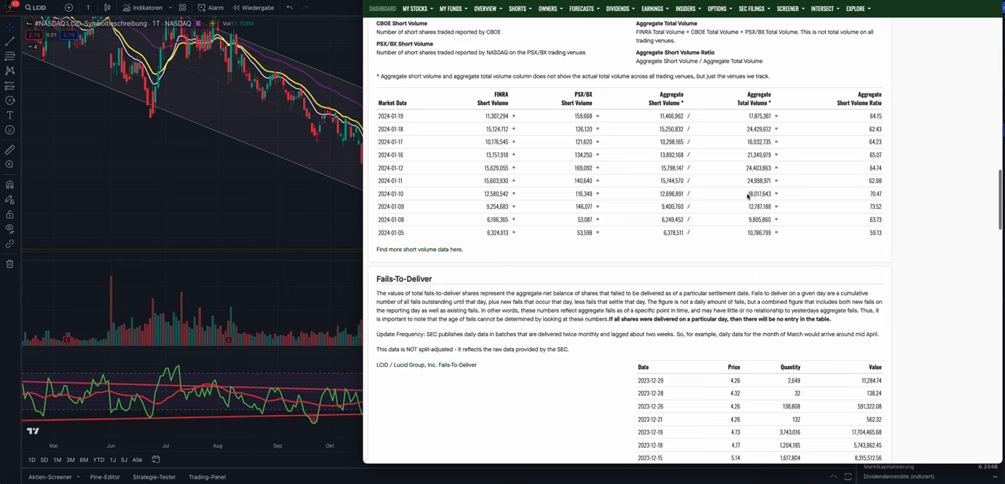
{"action": "scroll", "scroll_direction": "down", "scroll_amount": 3}
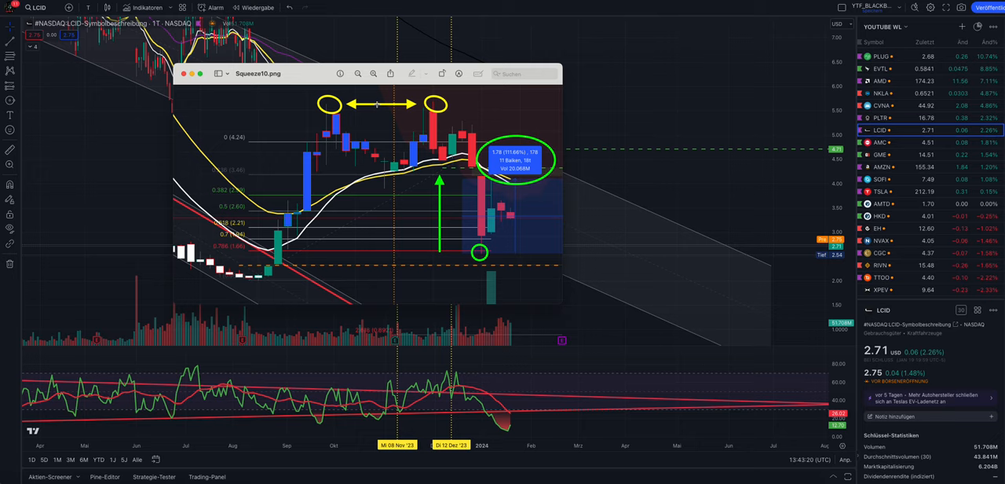
{"action": "mouse_move", "coordinate": [396, 140]}
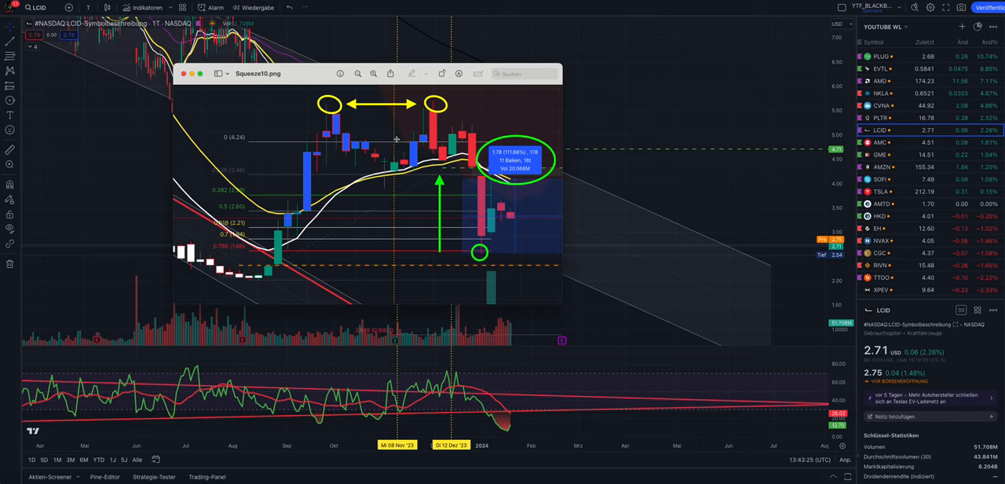
{"action": "mouse_move", "coordinate": [313, 263]}
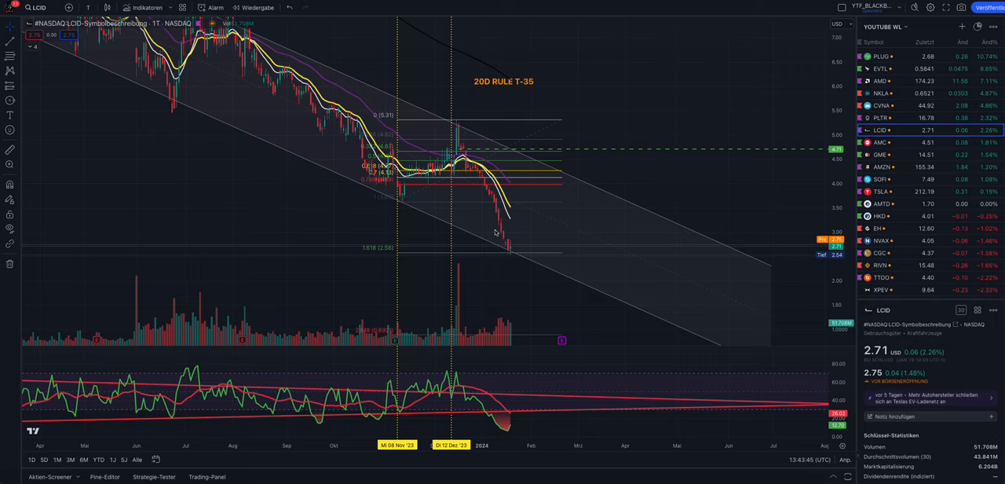
{"action": "mouse_move", "coordinate": [783, 168]}
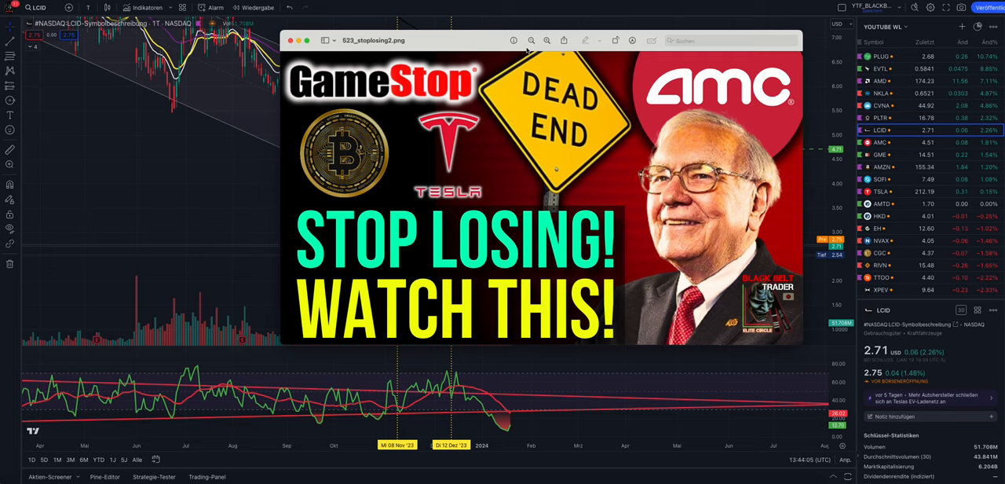
Close the Preview thumbnail to reveal the LCID daily chart
{"action": "left_click", "coordinate": [297, 40]}
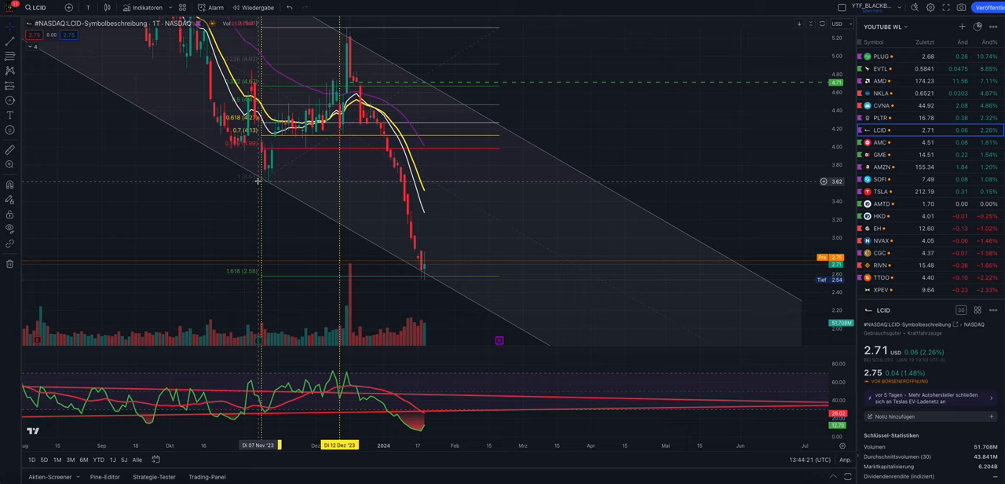
{"action": "mouse_move", "coordinate": [465, 285]}
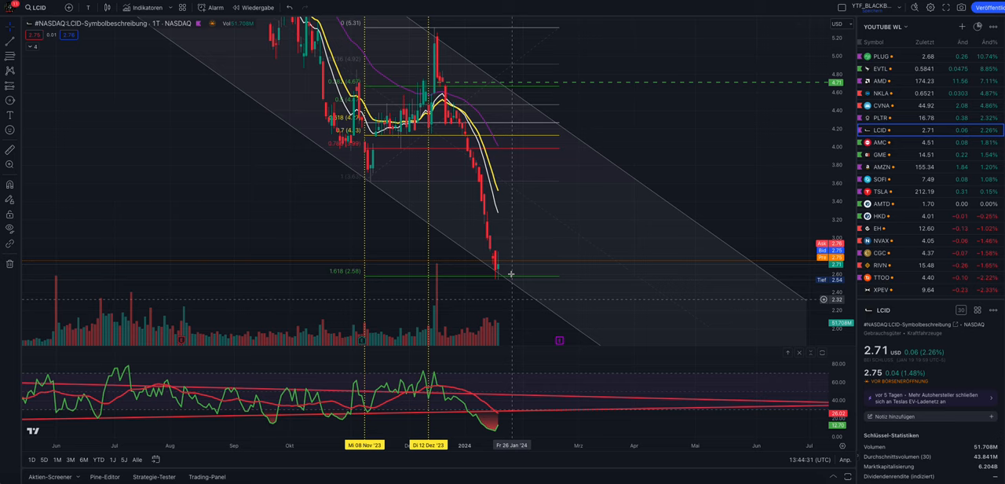
{"action": "mouse_move", "coordinate": [531, 273]}
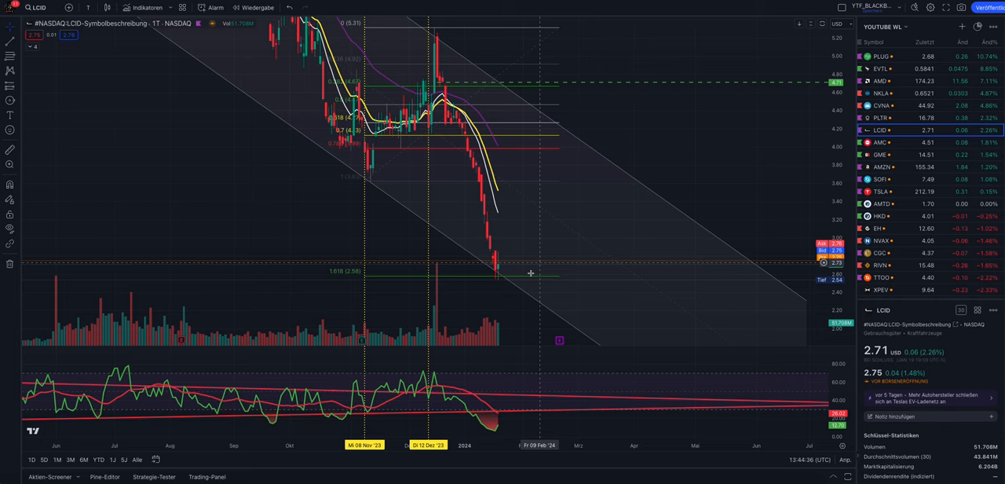
{"action": "mouse_move", "coordinate": [547, 280]}
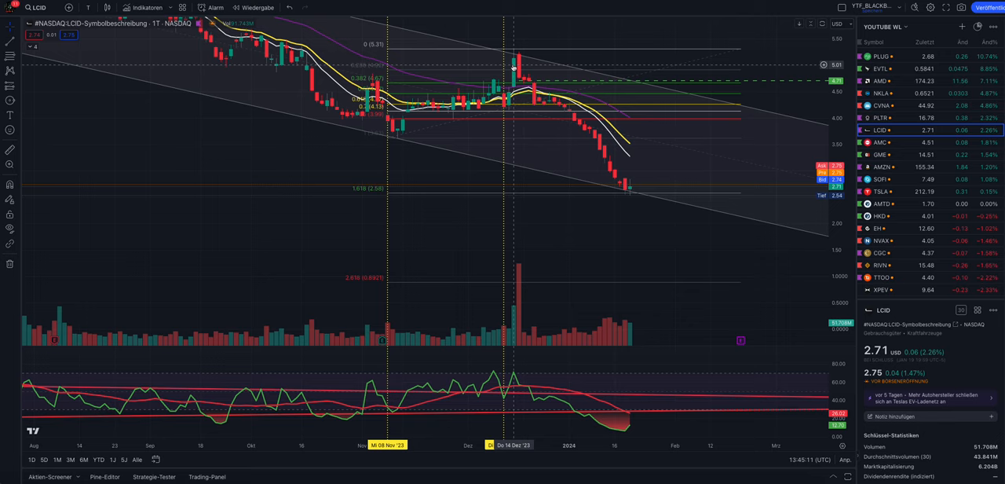
{"action": "mouse_move", "coordinate": [677, 244]}
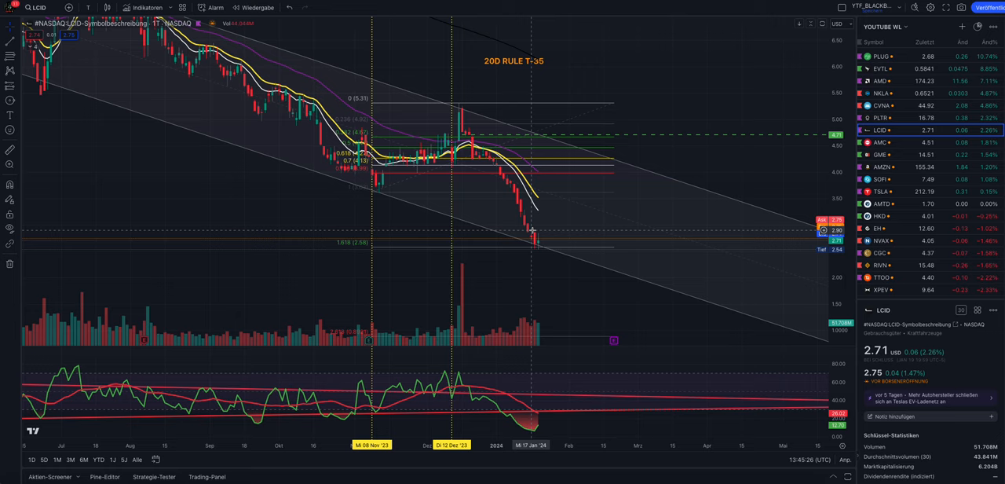
{"action": "mouse_move", "coordinate": [545, 150]}
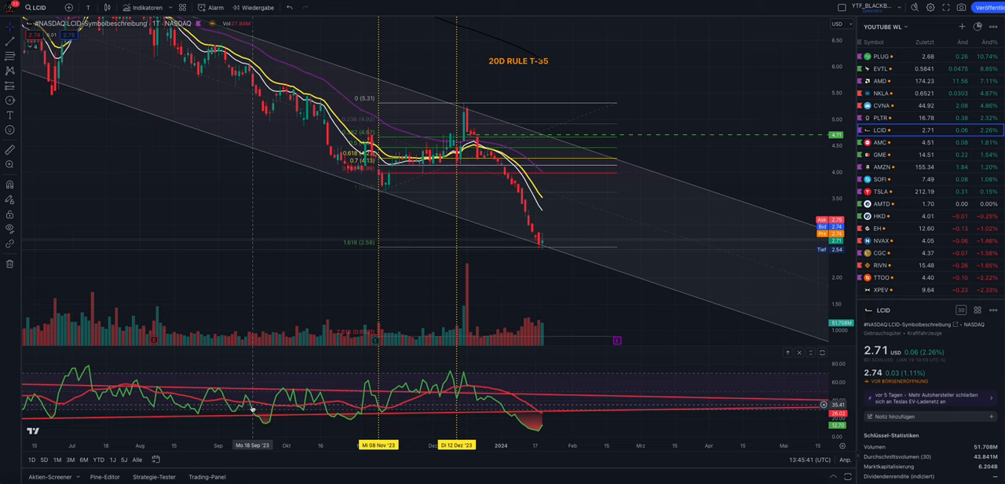
{"action": "mouse_move", "coordinate": [375, 140]}
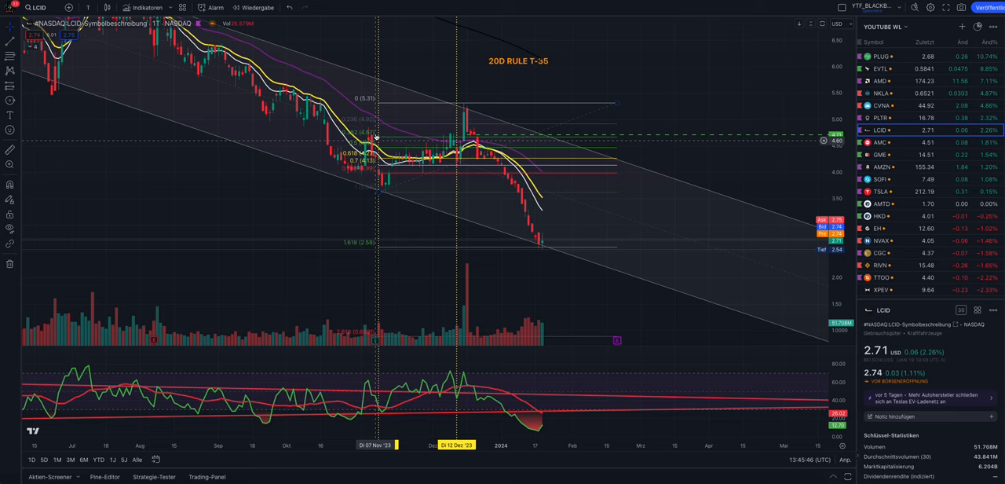
{"action": "mouse_move", "coordinate": [413, 184]}
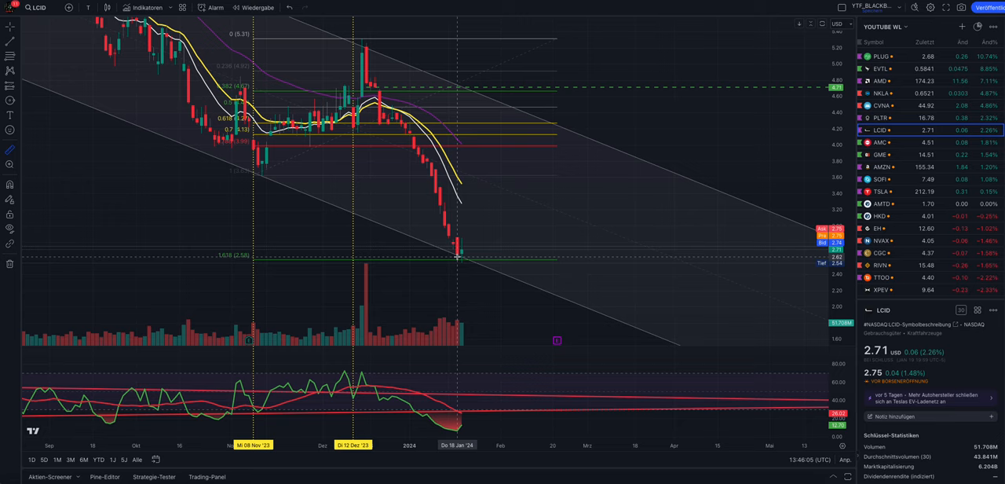
{"action": "mouse_move", "coordinate": [480, 248]}
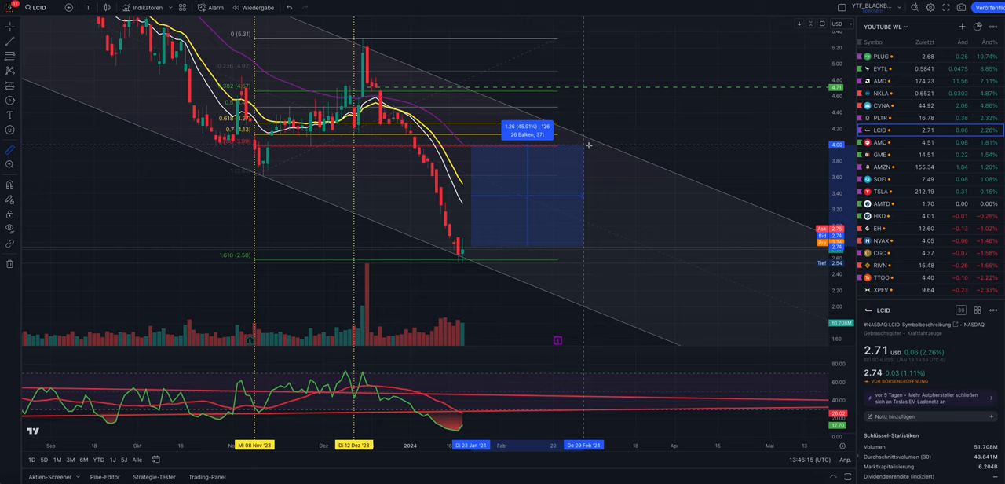
Drag a price range from the recent low, showing +1.97 (71.90%)
{"action": "left_click_drag", "start_coordinate": [587, 145], "coordinate": [611, 145]}
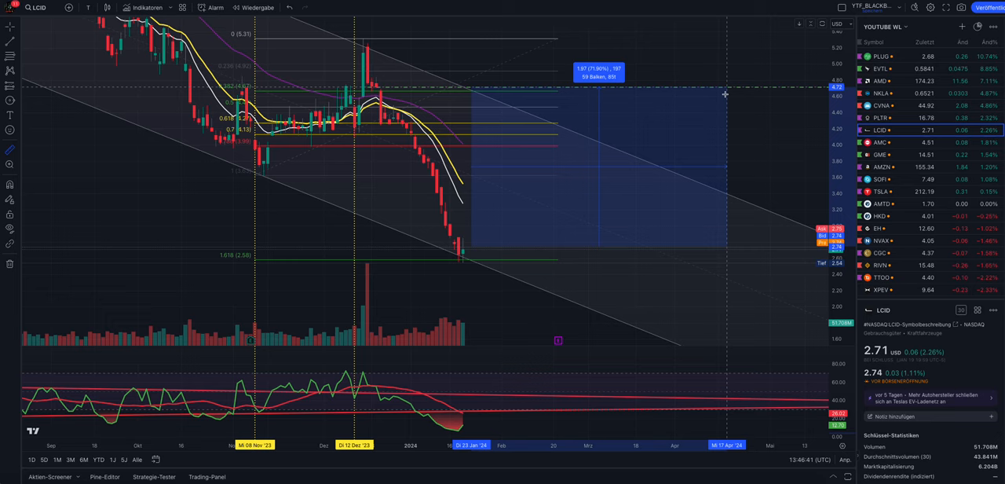
{"action": "mouse_move", "coordinate": [762, 86]}
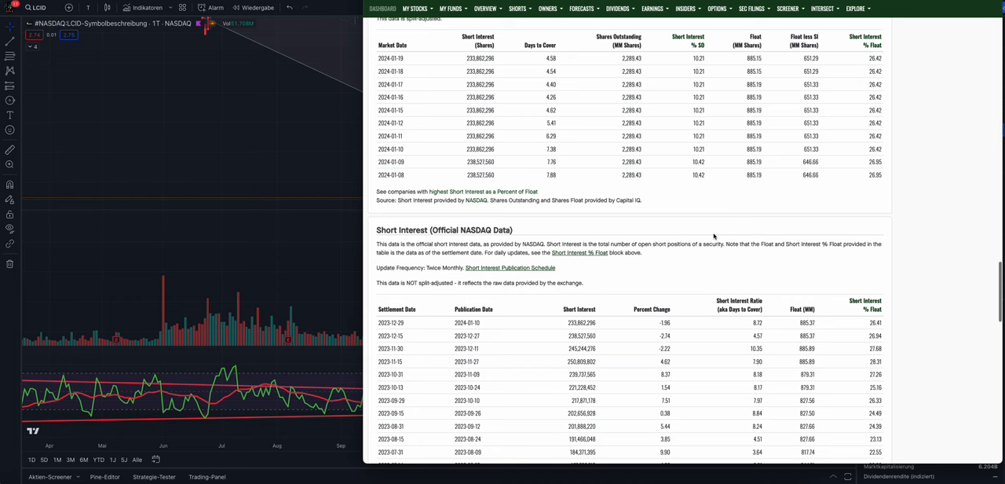
Scroll through Fintel's daily and NASDAQ short interest tables, around 26% of float
{"action": "scroll", "scroll_direction": "down", "scroll_amount": 3}
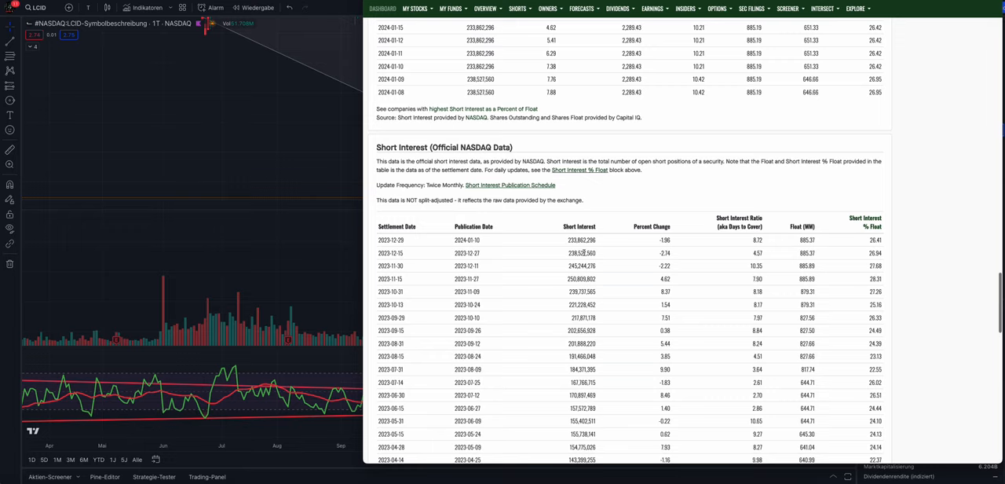
{"action": "scroll", "scroll_direction": "up", "scroll_amount": 3}
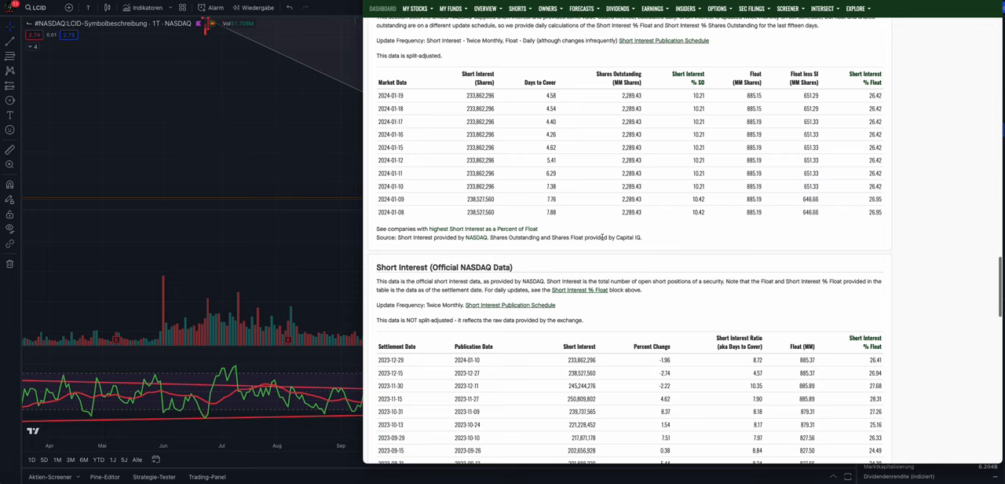
{"action": "scroll", "scroll_direction": "up", "scroll_amount": 3}
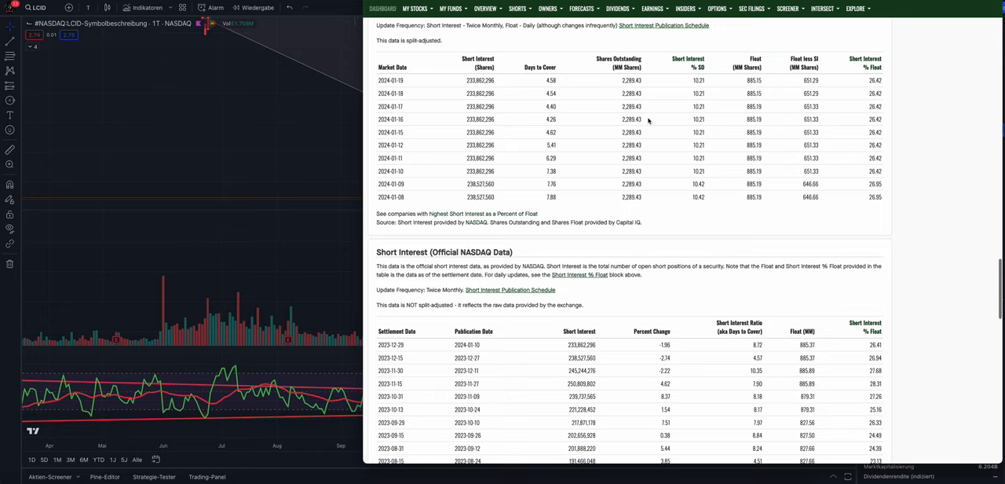
{"action": "scroll", "scroll_direction": "down", "scroll_amount": 3}
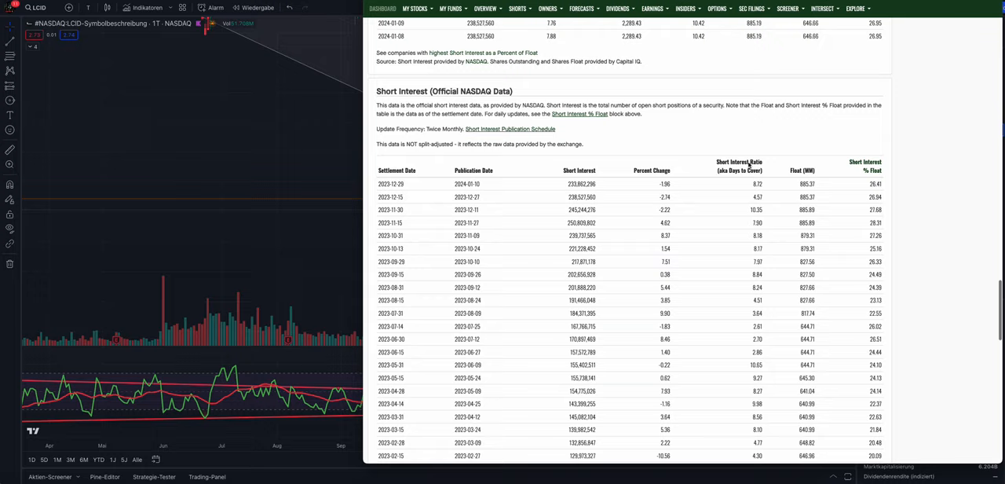
{"action": "scroll", "scroll_direction": "down", "scroll_amount": 3}
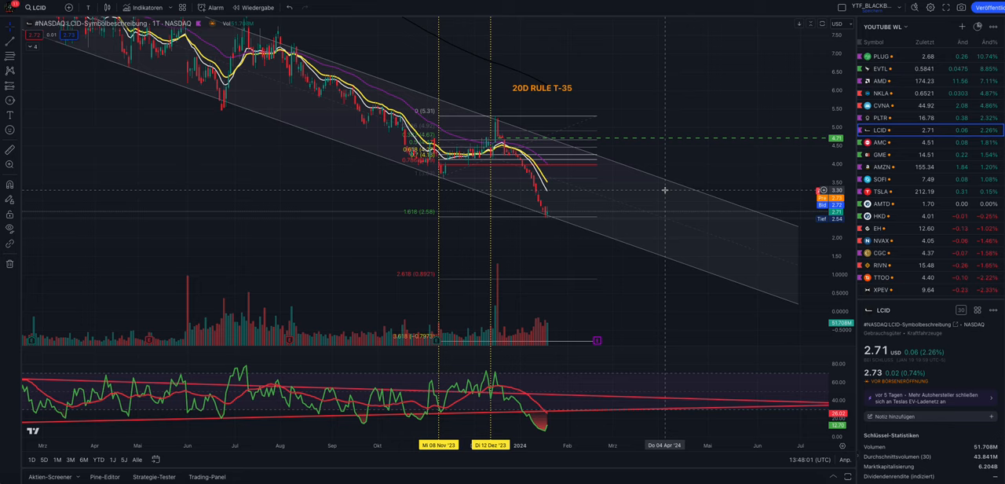
{"action": "mouse_move", "coordinate": [621, 236]}
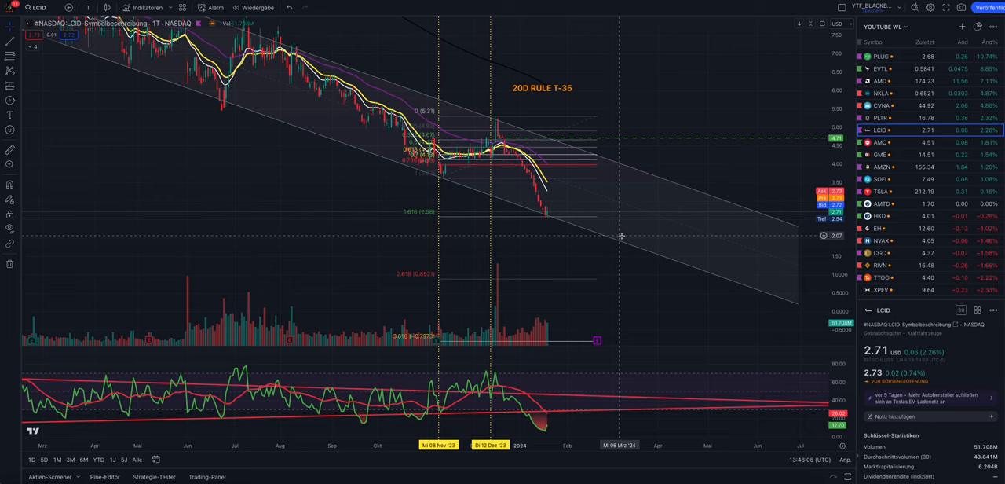
{"action": "mouse_move", "coordinate": [603, 165]}
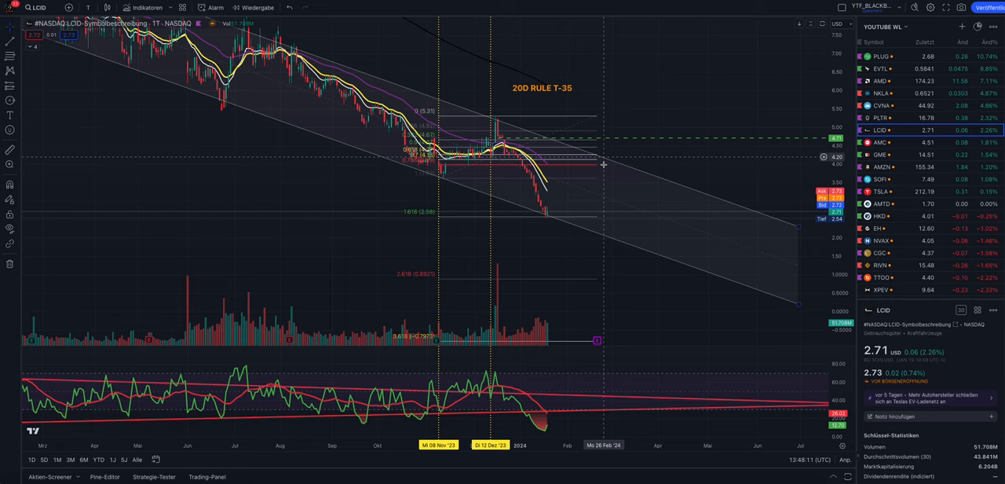
{"action": "mouse_move", "coordinate": [754, 286]}
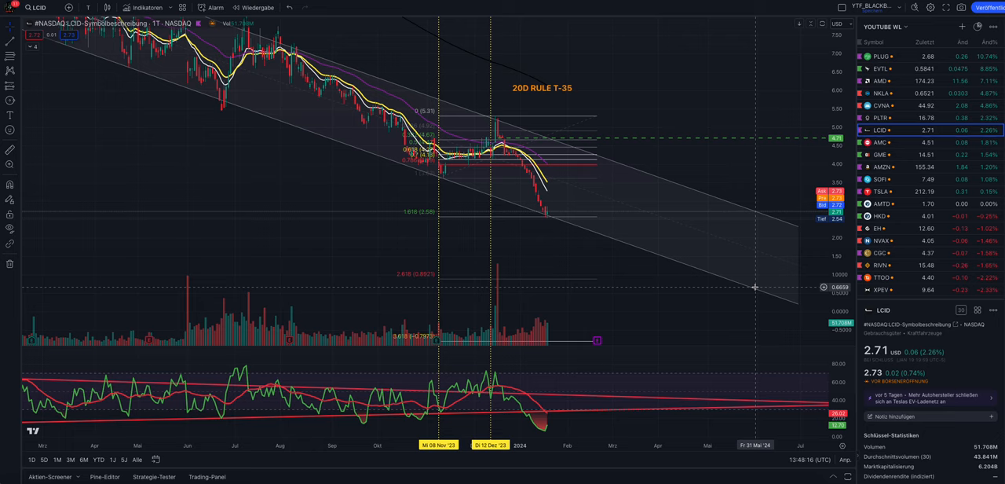
{"action": "mouse_move", "coordinate": [722, 163]}
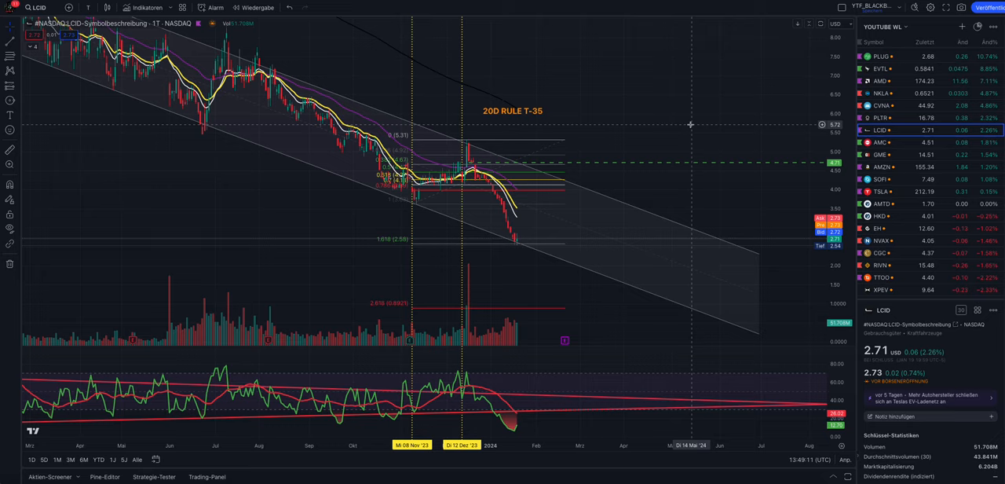
{"action": "mouse_move", "coordinate": [685, 116]}
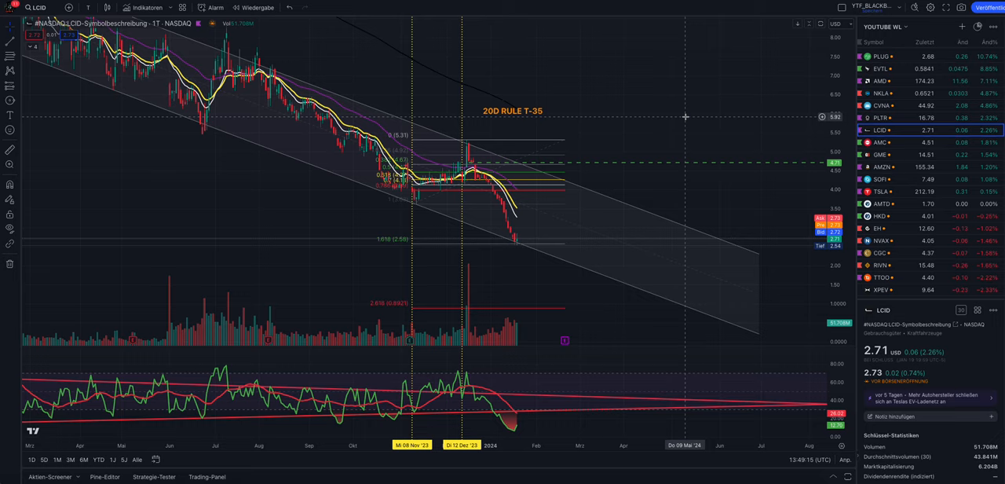